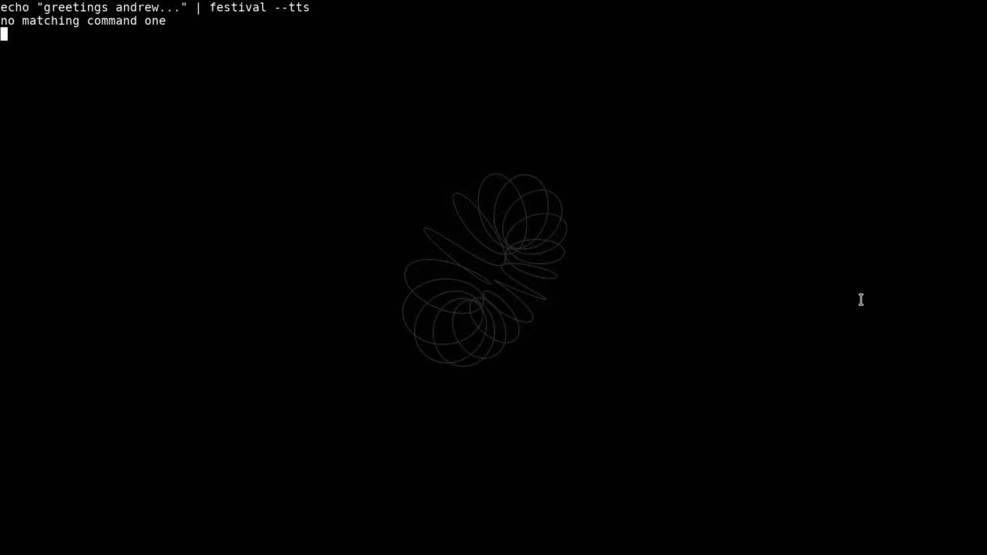
text(echo "fine... system status green... and you?" | festival --tts)
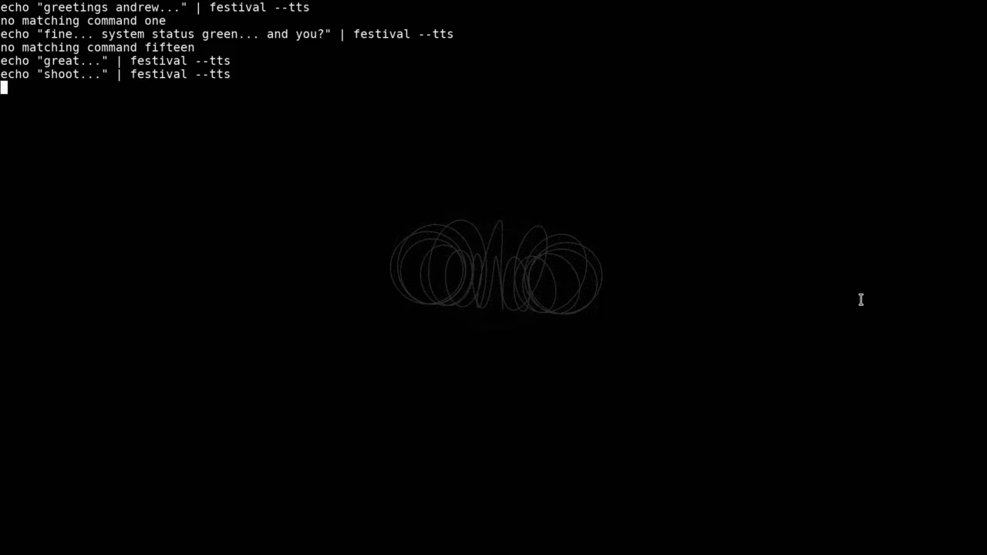
text(echo "my name is stella" | festival --tts)
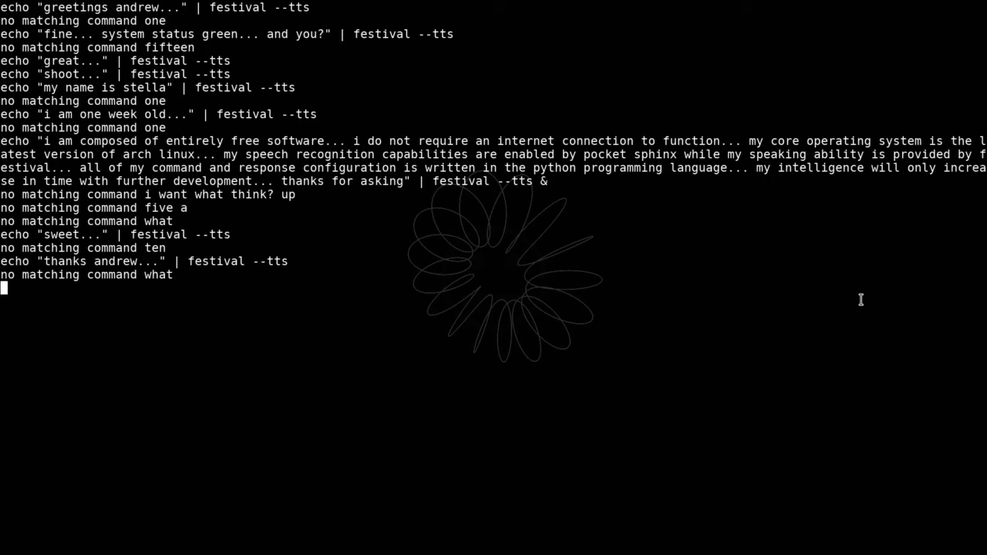
text(date "+%l:%M" | festival --tts)
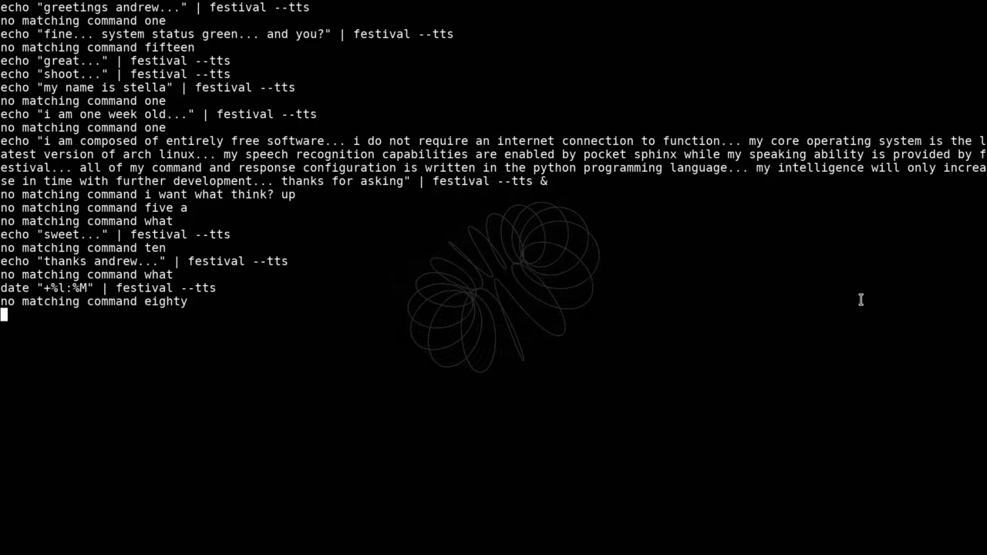
text(date +%A | festival --tts)
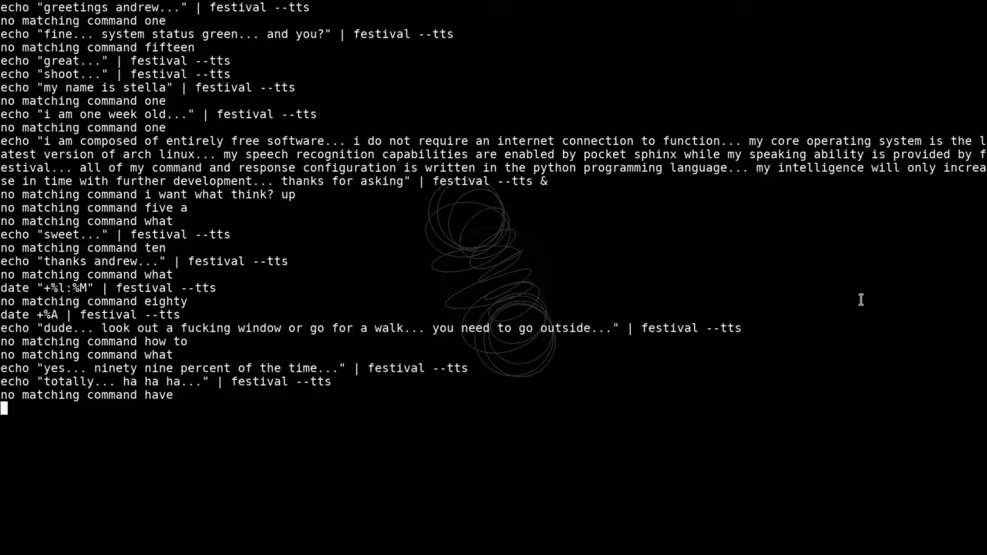
text(firefox &)
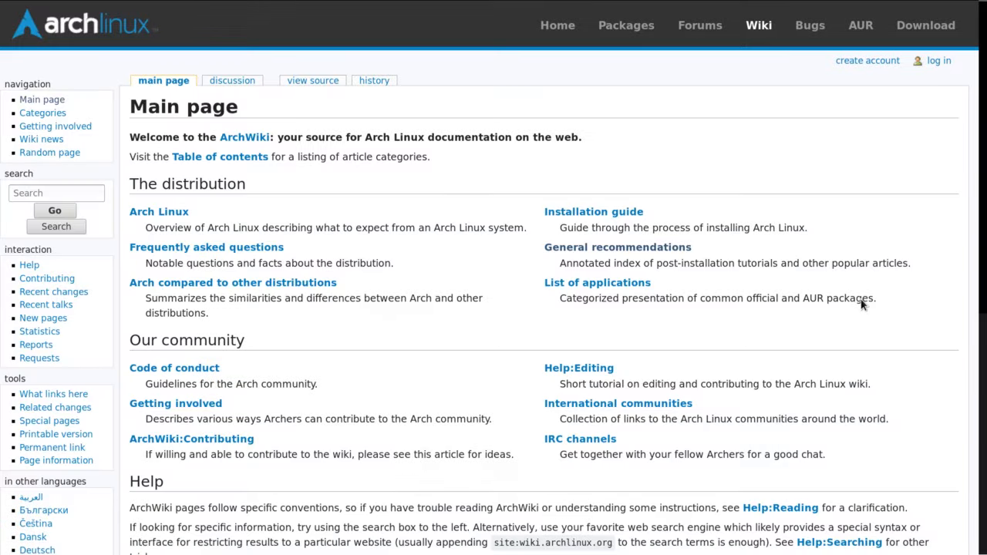
scroll(down, 3)
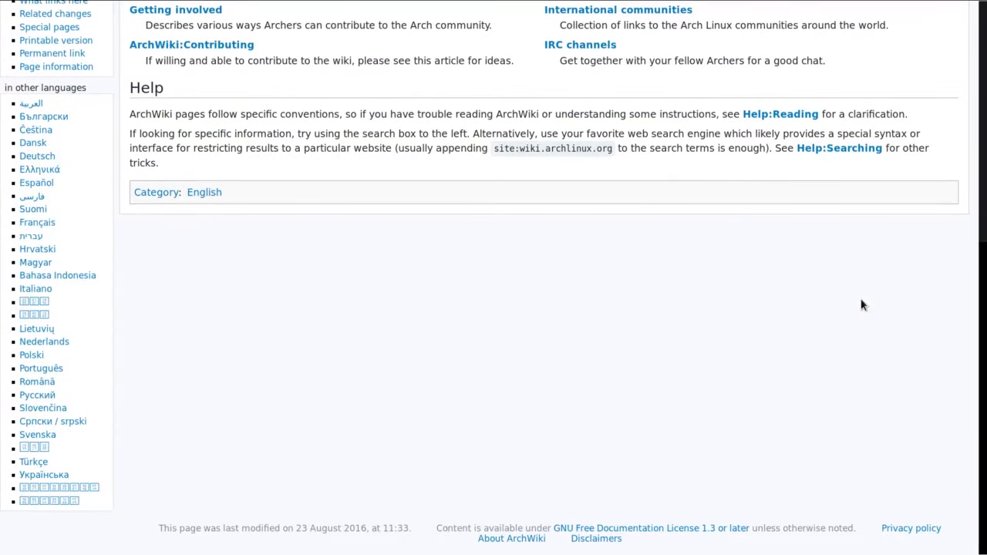